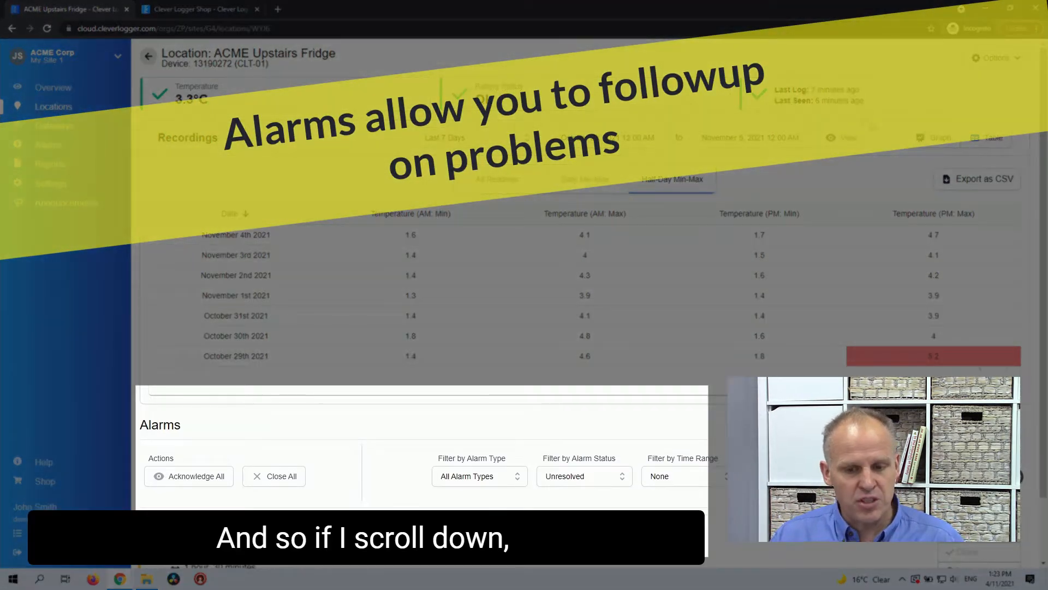
pyautogui.scroll(-3)
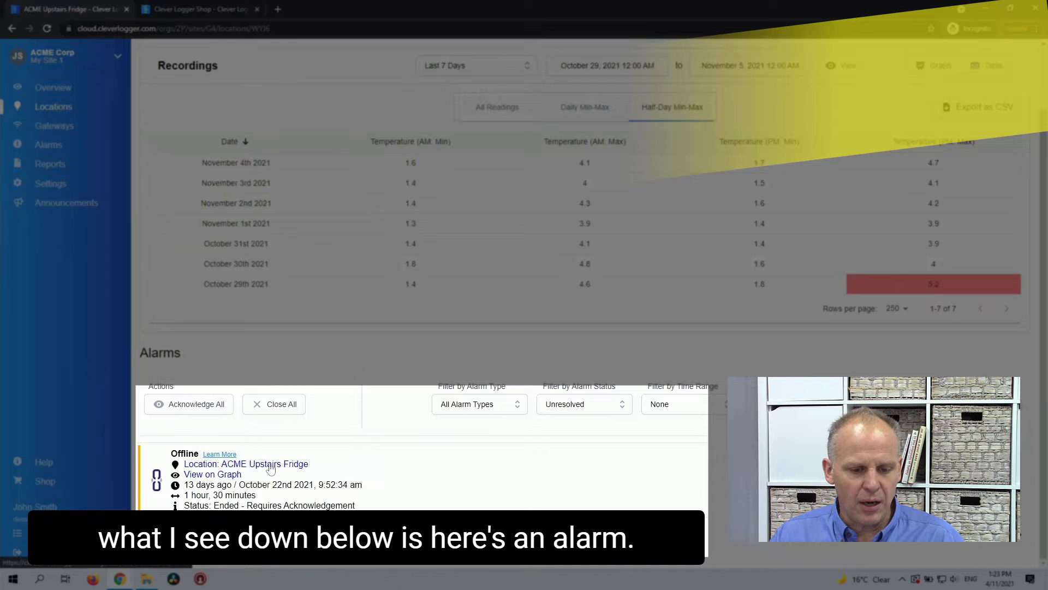